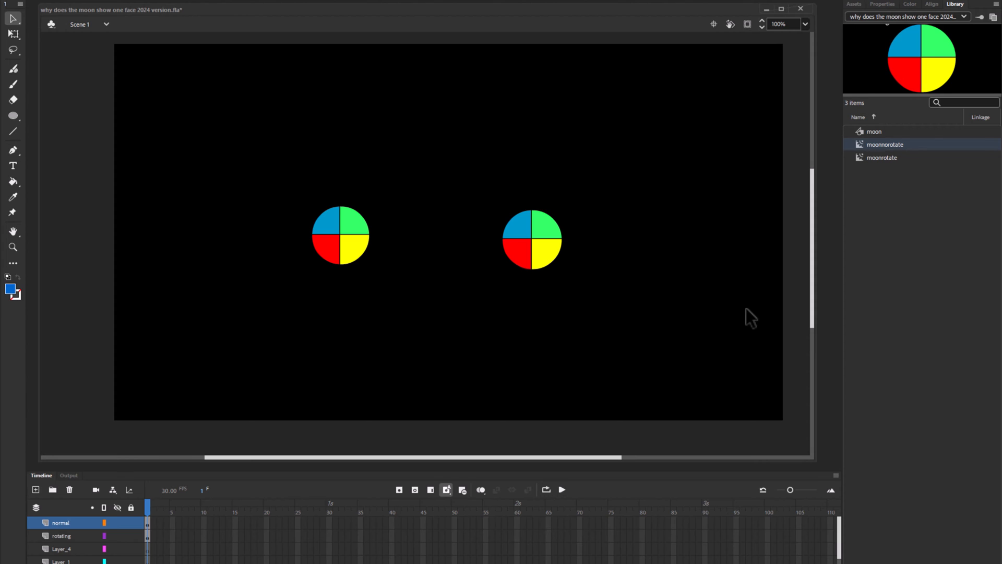
{"action": "mouse_move", "coordinate": [676, 289]}
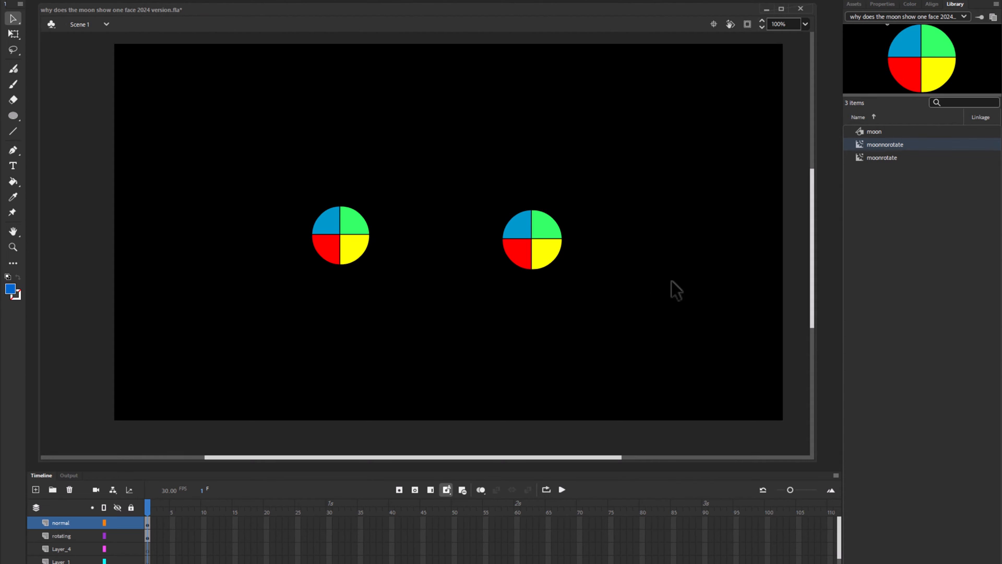
{"action": "mouse_move", "coordinate": [633, 194]}
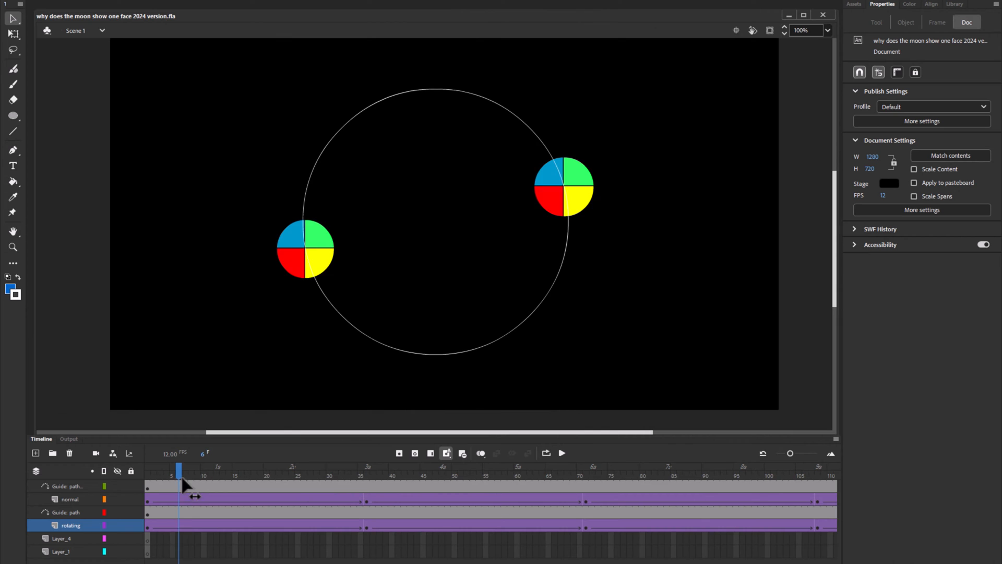
Scrub the timeline to watch both moons orbit the guide path, then run Test Movie.
{"action": "left_click_drag", "start_coordinate": [179, 470], "coordinate": [271, 470]}
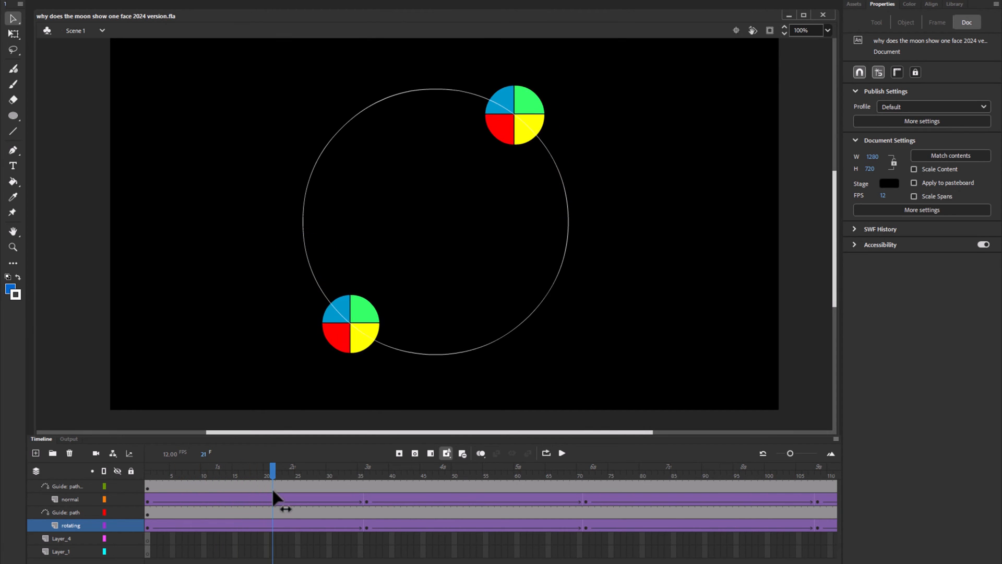
{"action": "left_click_drag", "start_coordinate": [272, 467], "coordinate": [403, 468]}
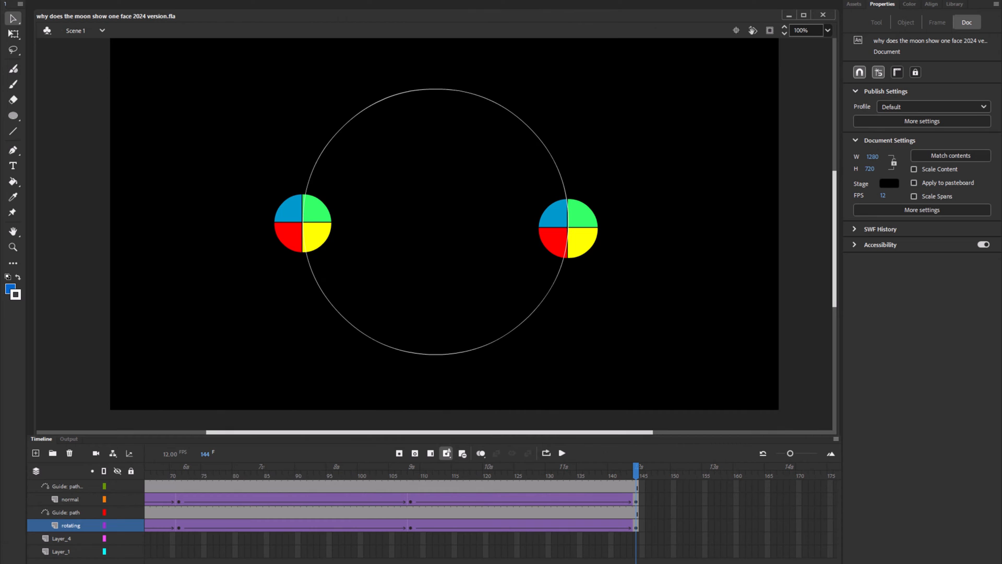
{"action": "left_click", "coordinate": [560, 453]}
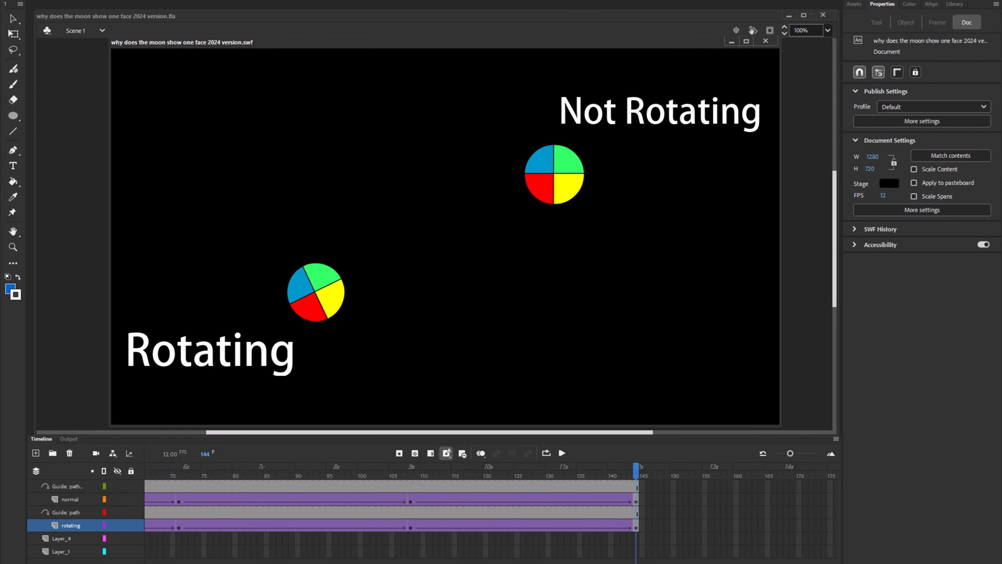